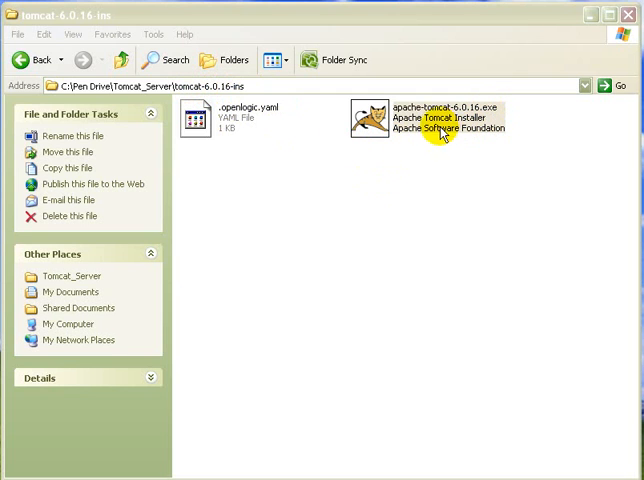
{"action": "mouse_move", "coordinate": [438, 135]}
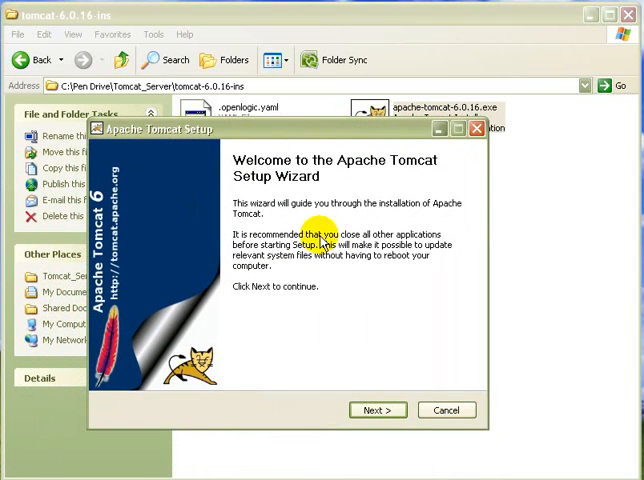
Advance through the welcome page, accept the licence, and keep the Normal components
{"action": "left_click", "coordinate": [377, 410]}
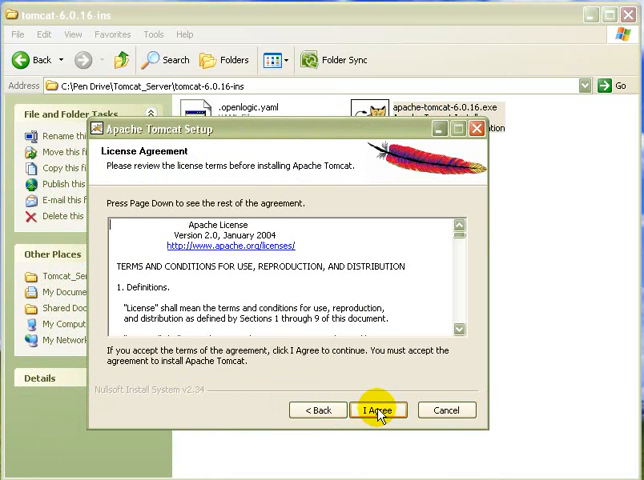
{"action": "left_click", "coordinate": [377, 410]}
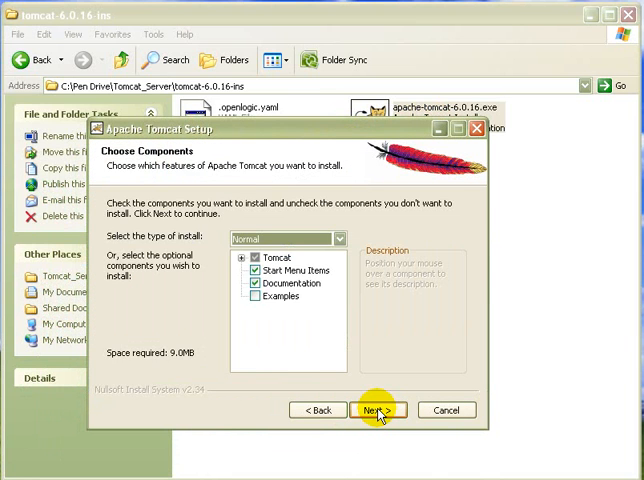
{"action": "left_click", "coordinate": [376, 410]}
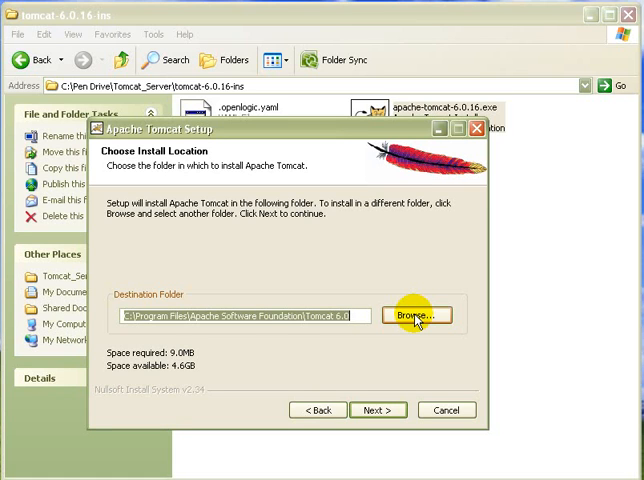
Choose a different install folder on Local Disk (C:) and confirm it
{"action": "left_click", "coordinate": [416, 315]}
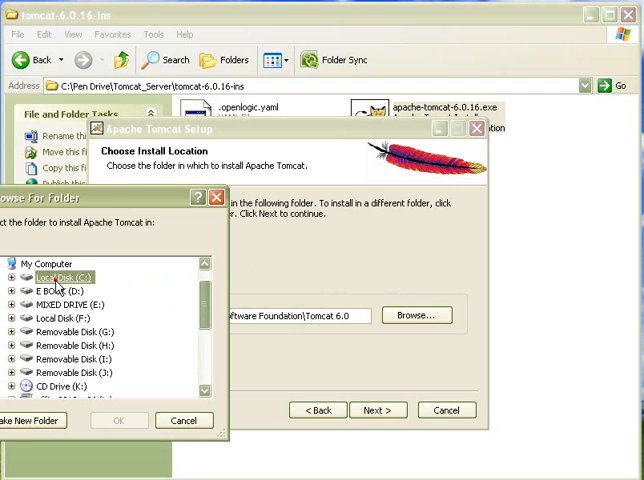
{"action": "left_click", "coordinate": [13, 277]}
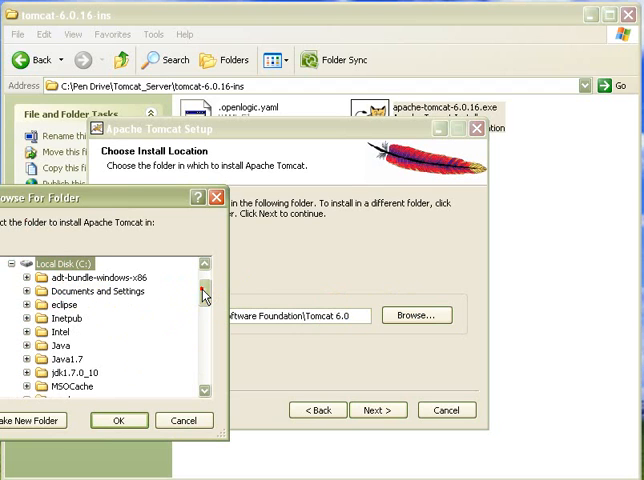
{"action": "scroll", "scroll_direction": "down", "scroll_amount": 3}
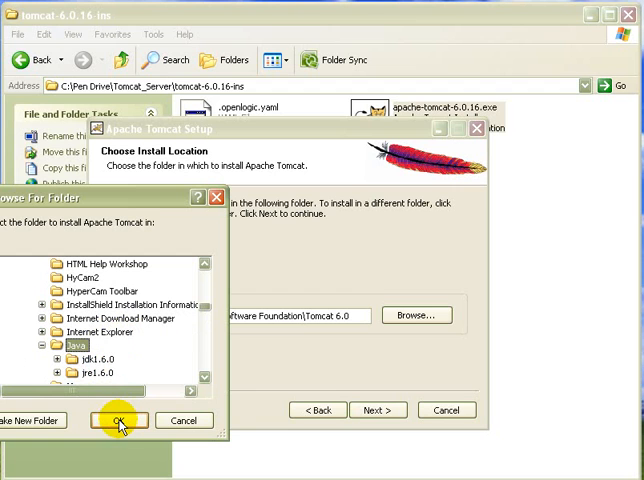
{"action": "left_click", "coordinate": [119, 420]}
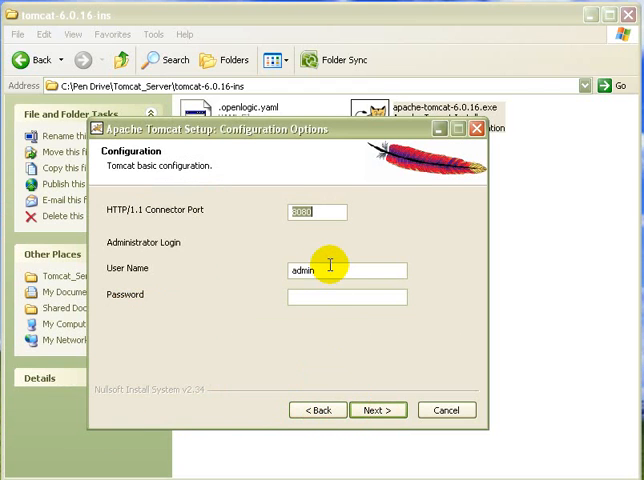
Change the HTTP/1.1 connector port from 8080 to 8087 and continue
{"action": "left_click", "coordinate": [316, 211]}
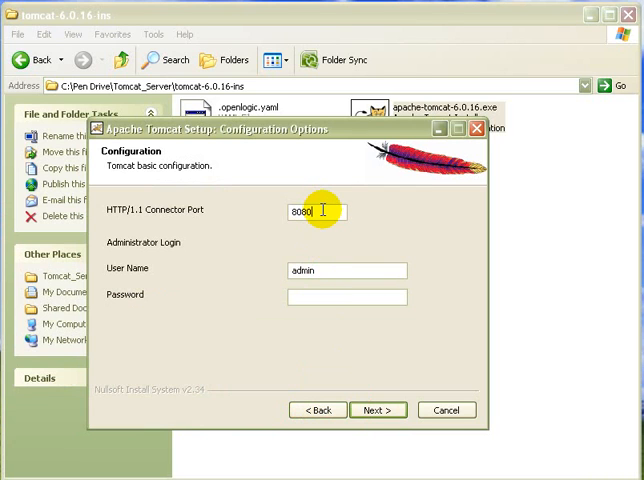
{"action": "key", "text": "Backspace"}
{"action": "type", "text": "7"}
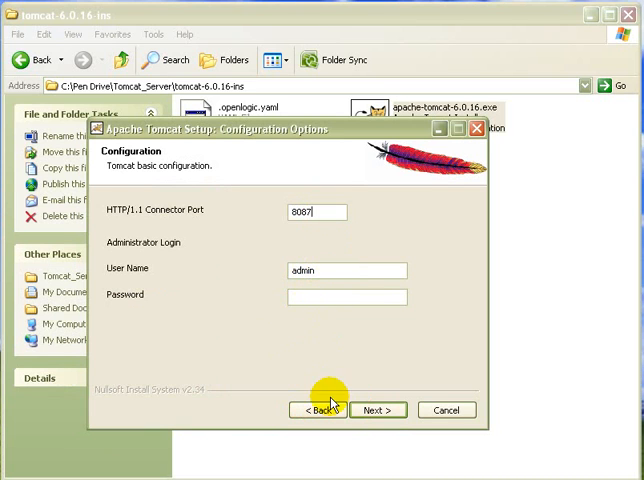
{"action": "mouse_move", "coordinate": [388, 374]}
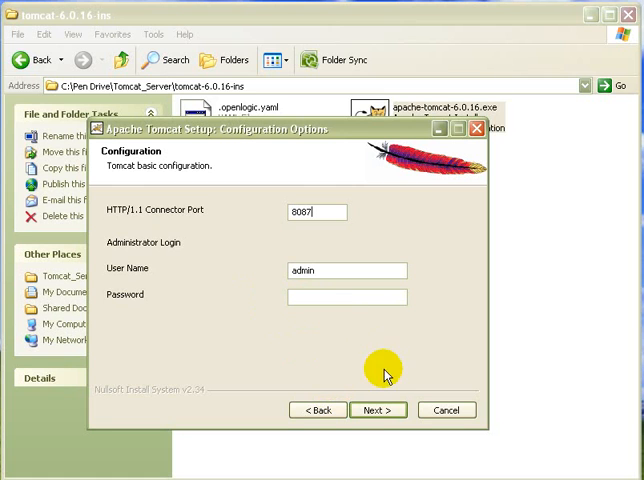
{"action": "left_click", "coordinate": [378, 410]}
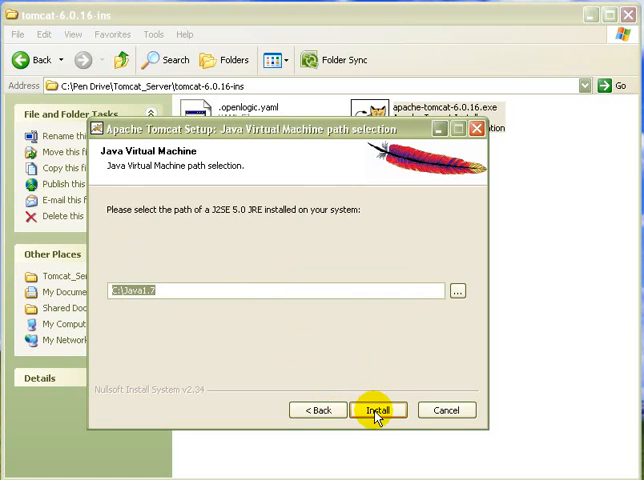
{"action": "mouse_move", "coordinate": [190, 212]}
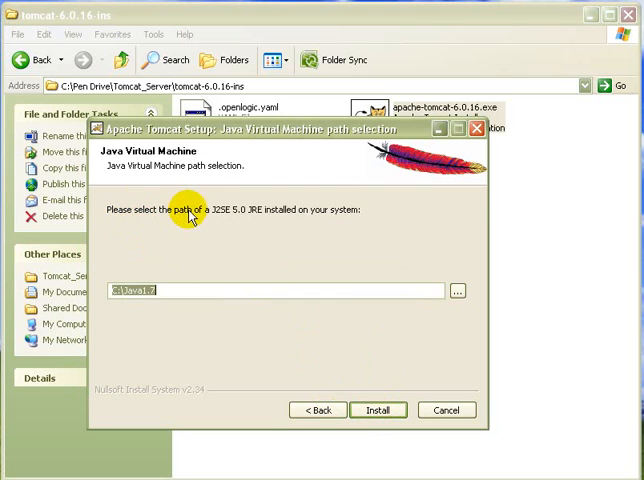
{"action": "mouse_move", "coordinate": [238, 222]}
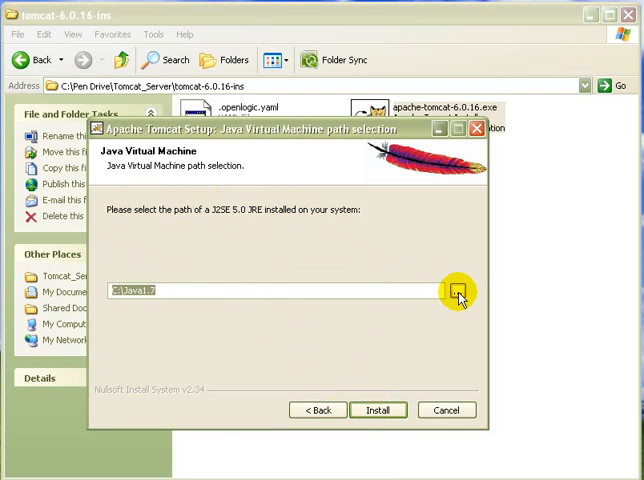
Set the Java runtime folder to C:\Program Files\Java\jre1.6.0
{"action": "left_click", "coordinate": [457, 291]}
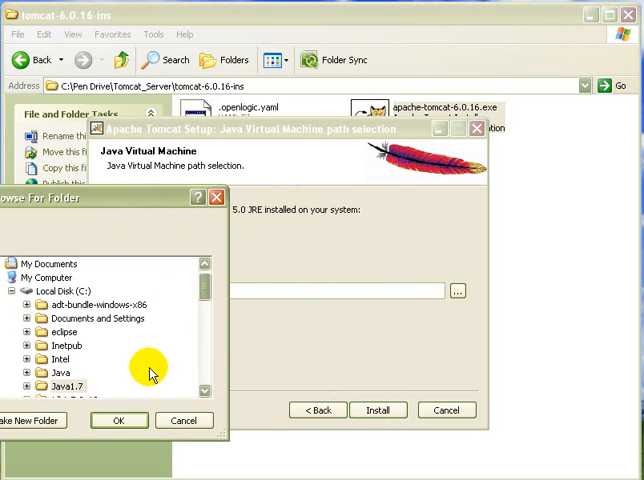
{"action": "left_click", "coordinate": [67, 305]}
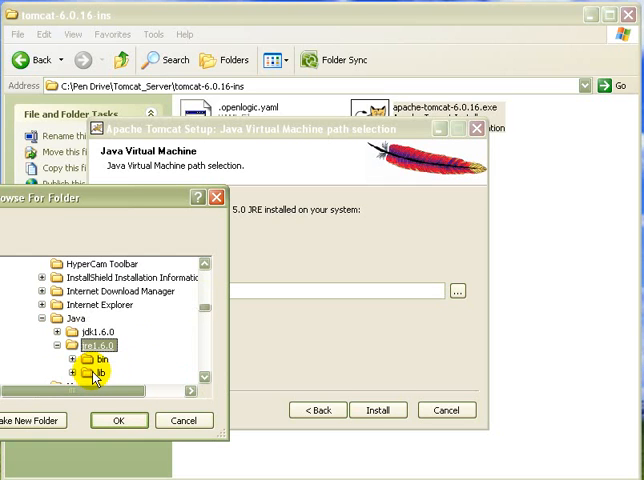
{"action": "left_click", "coordinate": [118, 419]}
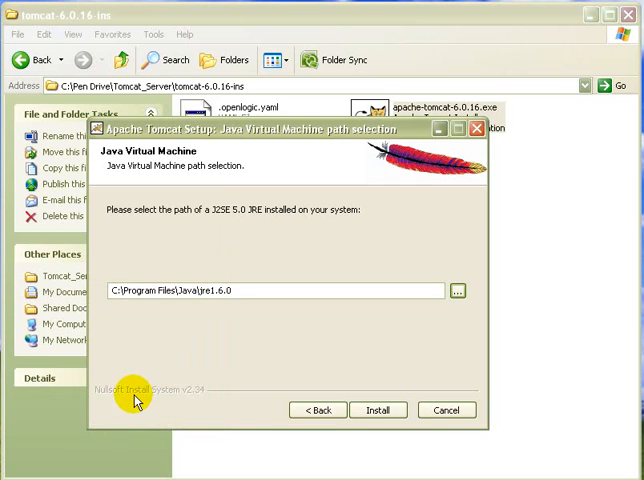
Install Tomcat, untick the readme, and finish with Run Apache Tomcat kept checked
{"action": "left_click", "coordinate": [378, 410]}
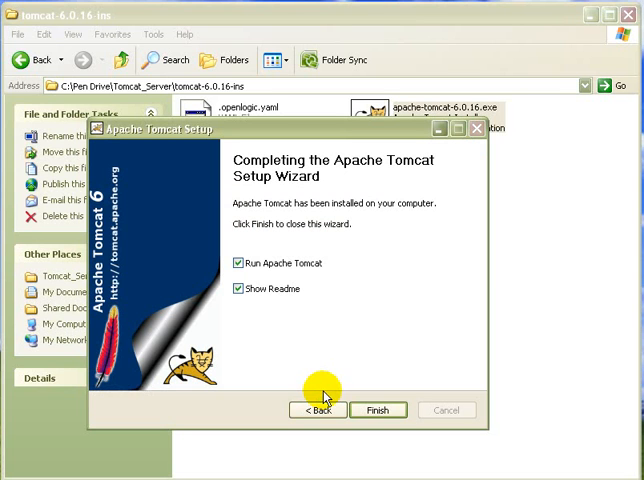
{"action": "left_click", "coordinate": [238, 289]}
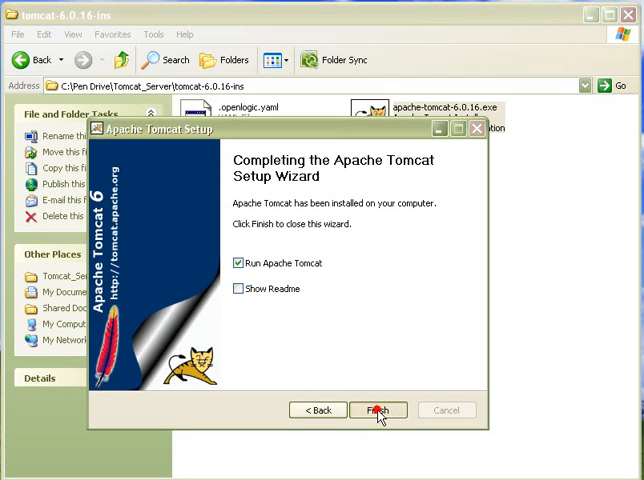
{"action": "left_click", "coordinate": [378, 410]}
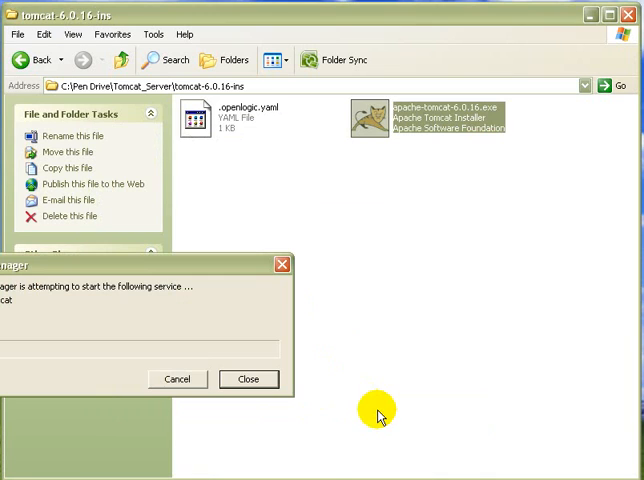
{"action": "mouse_move", "coordinate": [337, 406]}
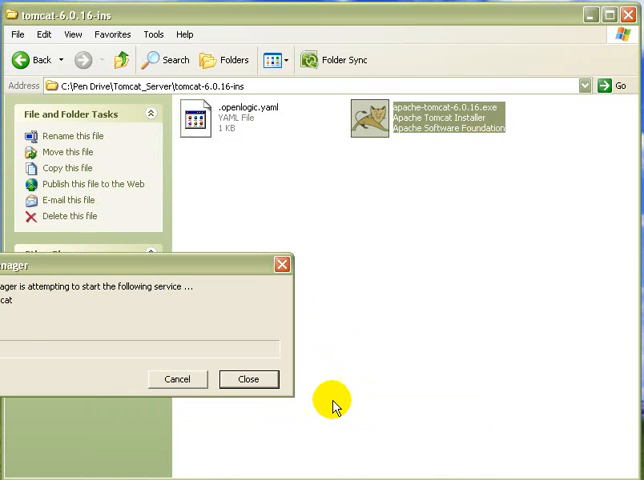
Dismiss the service-start dialog and close the Tomcat6 service properties showing it stopped
{"action": "left_click", "coordinate": [249, 379]}
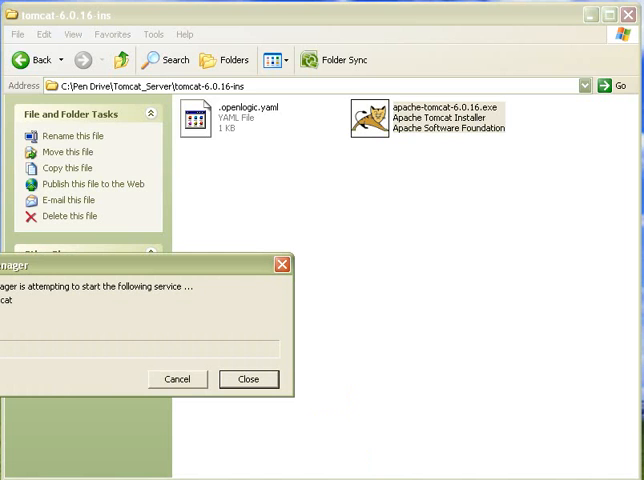
{"action": "left_click", "coordinate": [249, 379]}
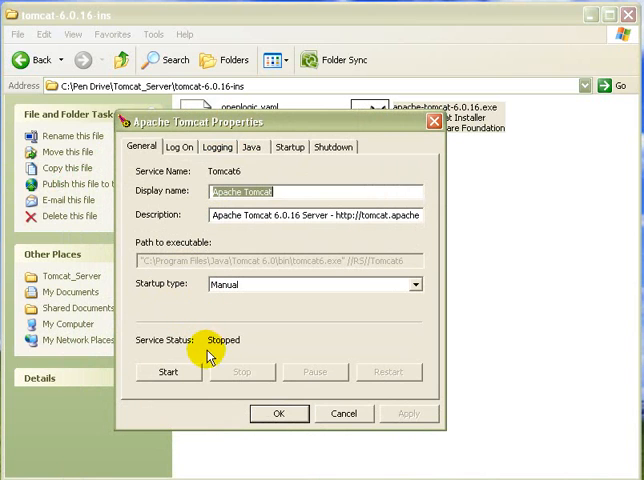
{"action": "mouse_move", "coordinate": [309, 291]}
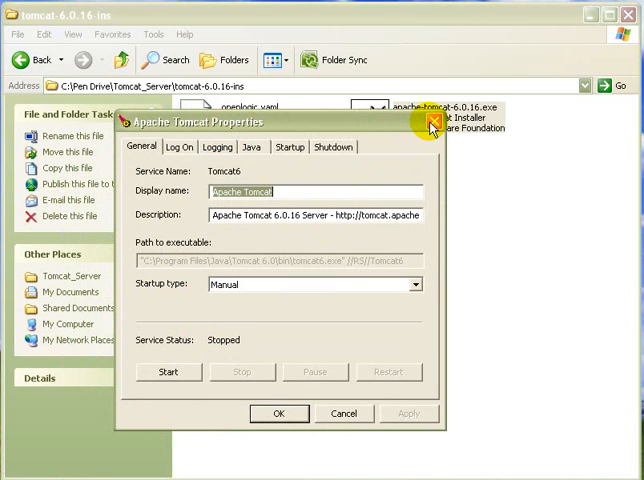
{"action": "left_click", "coordinate": [431, 125]}
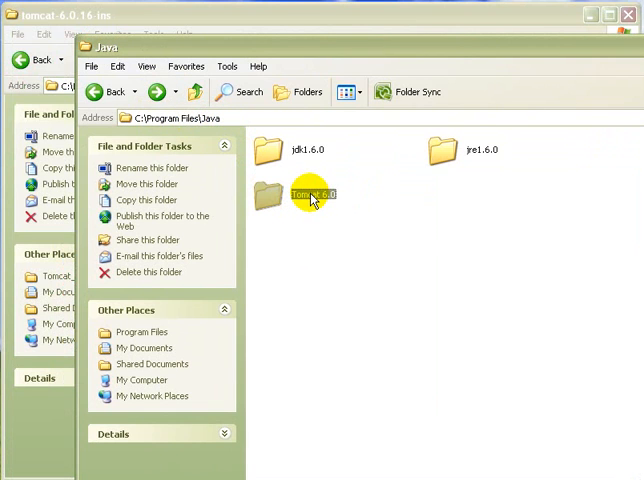
{"action": "mouse_move", "coordinate": [283, 200]}
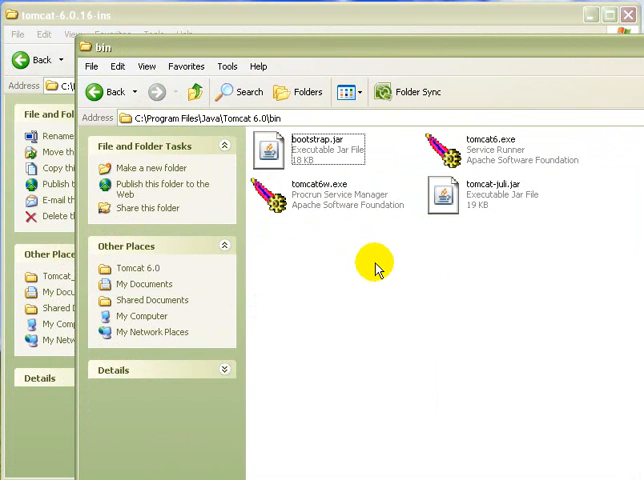
{"action": "mouse_move", "coordinate": [490, 160]}
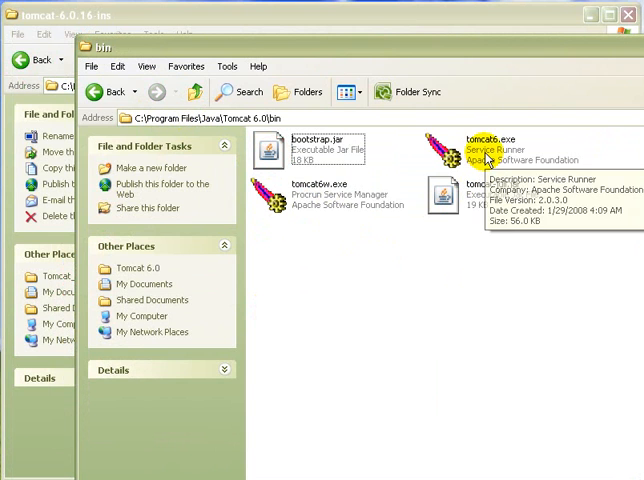
Launch tomcat6.exe from Tomcat 6.0\bin to start the server console
{"action": "double_click", "coordinate": [486, 140]}
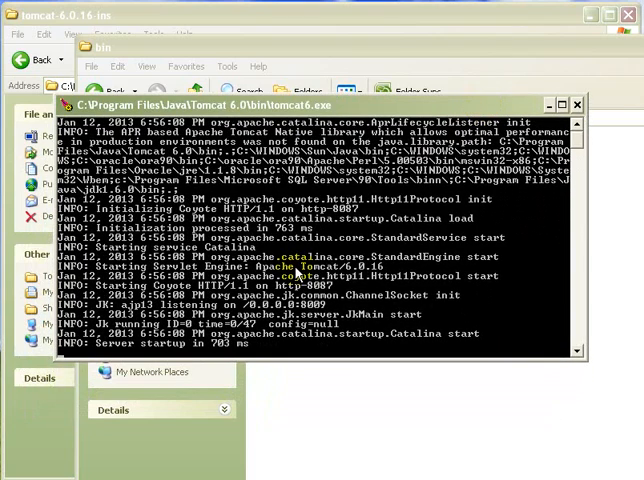
{"action": "mouse_move", "coordinate": [185, 348]}
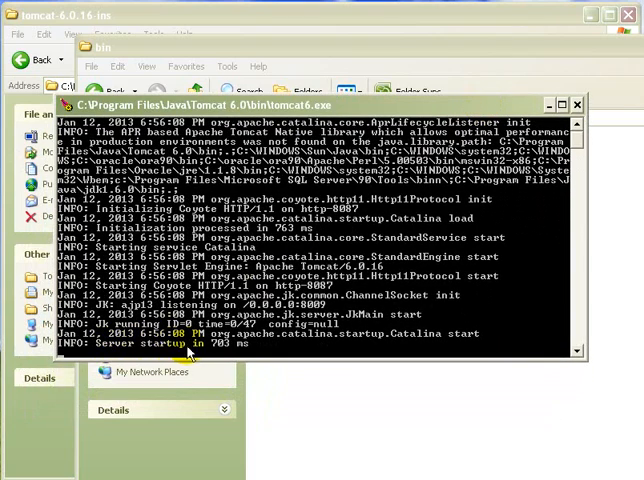
{"action": "mouse_move", "coordinate": [240, 352]}
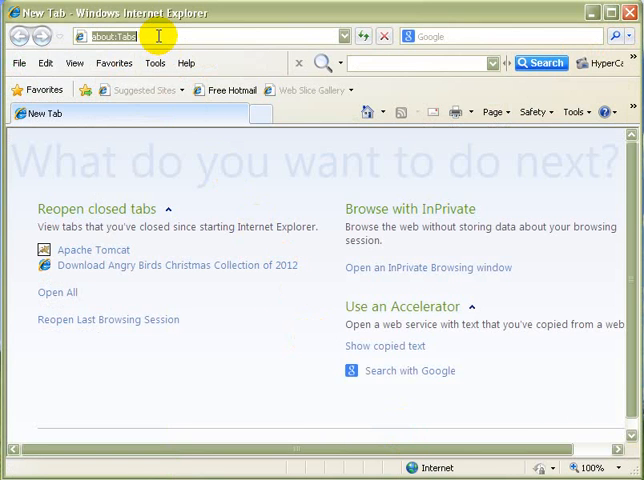
{"action": "type", "text": "http://localhost:8087/"}
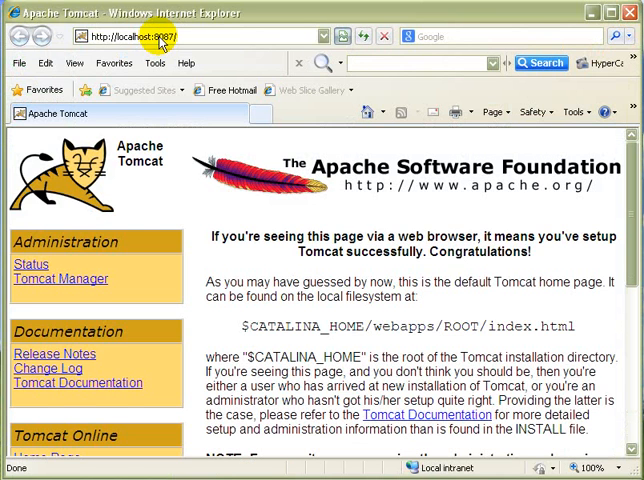
{"action": "mouse_move", "coordinate": [557, 195]}
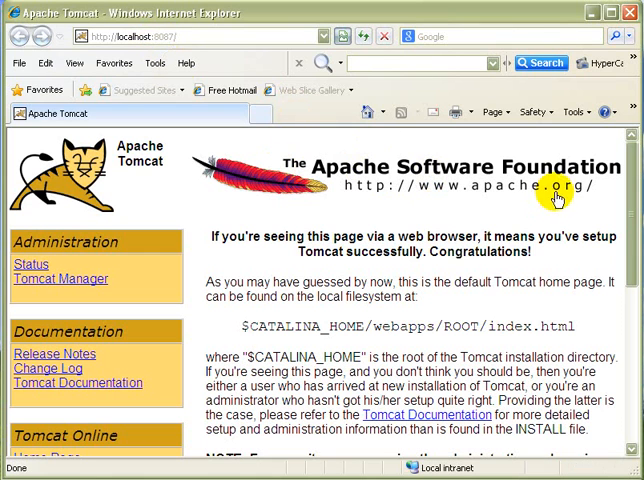
{"action": "mouse_move", "coordinate": [115, 172]}
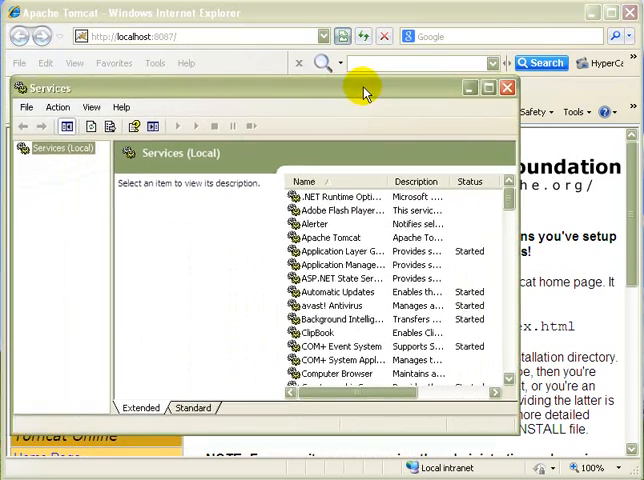
Select the Apache Tomcat service in the Services list to check its status
{"action": "left_click", "coordinate": [344, 237]}
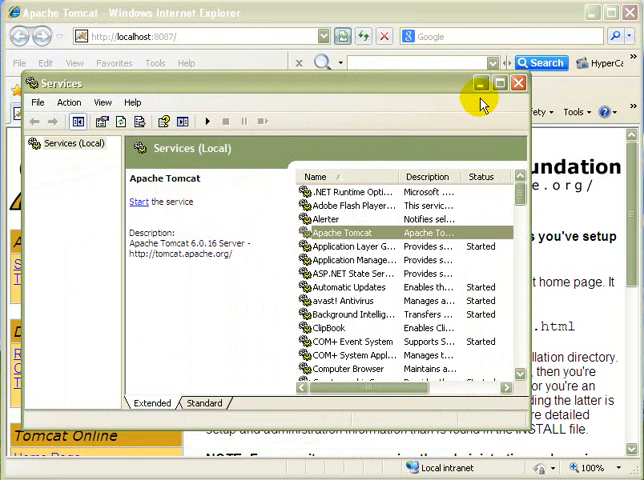
{"action": "mouse_move", "coordinate": [478, 83]}
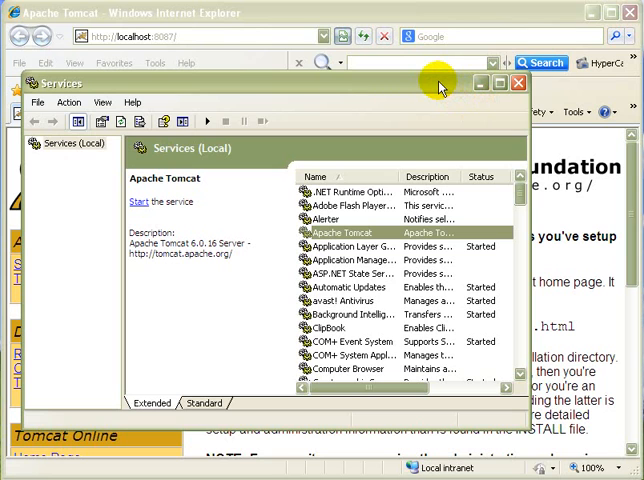
{"action": "mouse_move", "coordinate": [430, 87]}
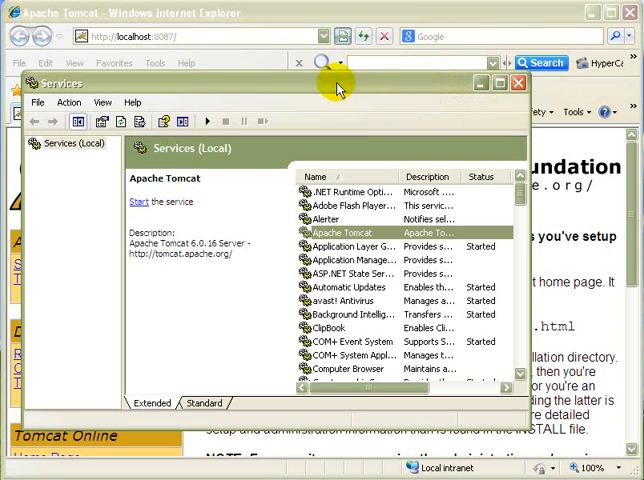
{"action": "mouse_move", "coordinate": [330, 85]}
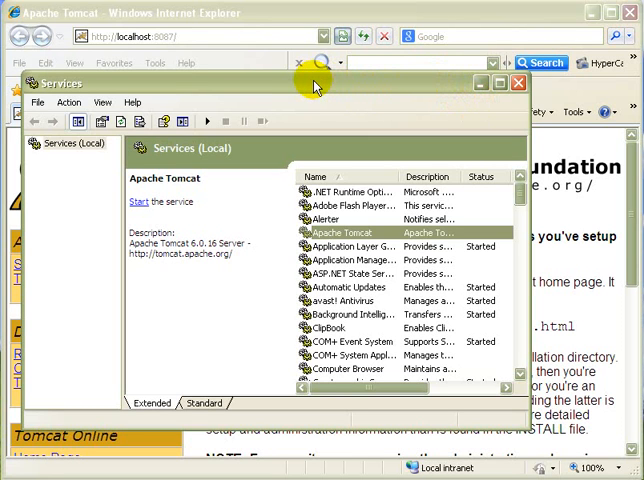